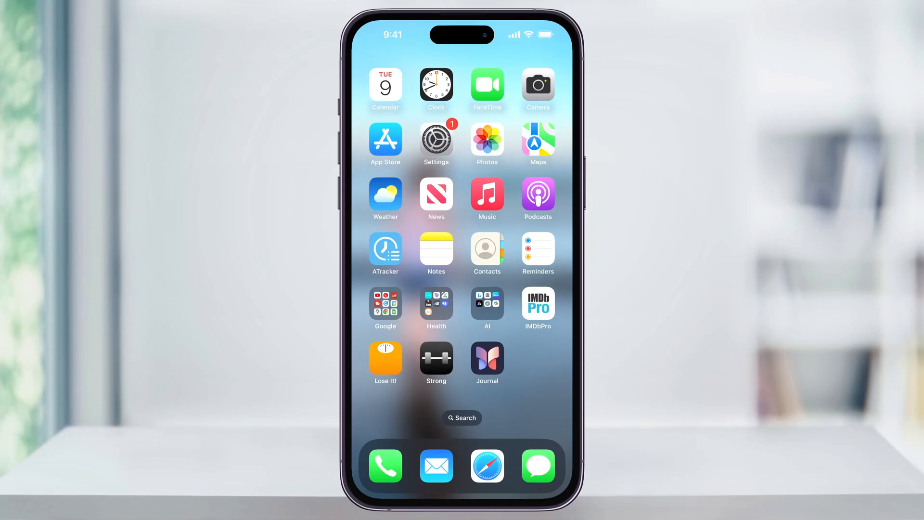
Launch Settings from the Home Screen and scroll down its main list
{"action": "left_click", "coordinate": [436, 140]}
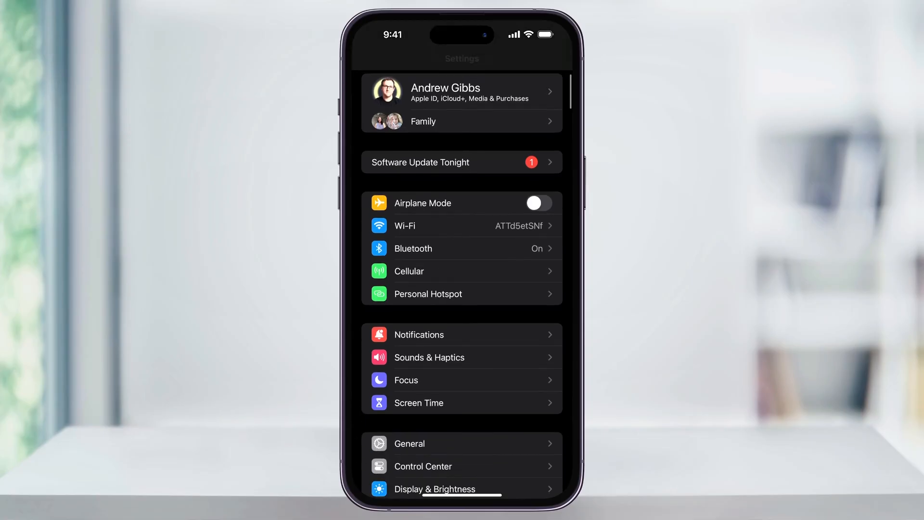
{"action": "scroll", "scroll_direction": "down", "scroll_amount": 3}
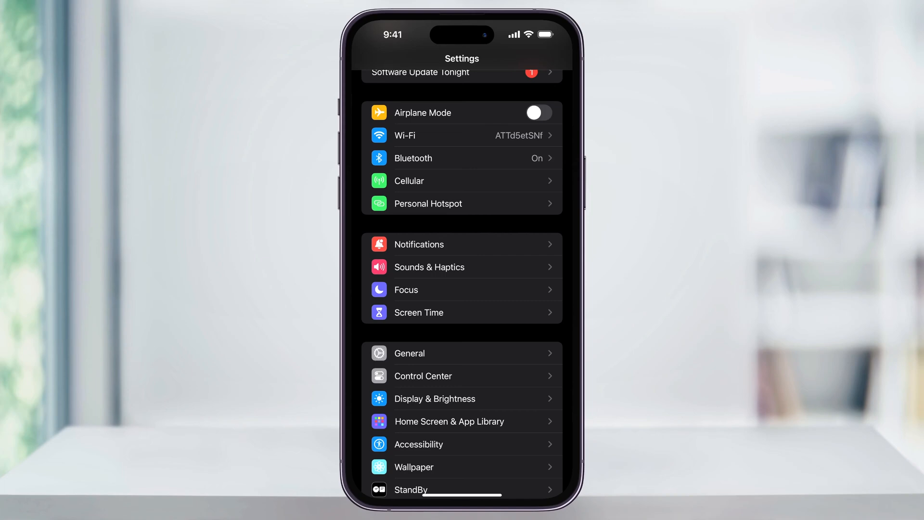
Navigate to General > Language & Region, showing English and Español as preferred languages
{"action": "left_click", "coordinate": [409, 353]}
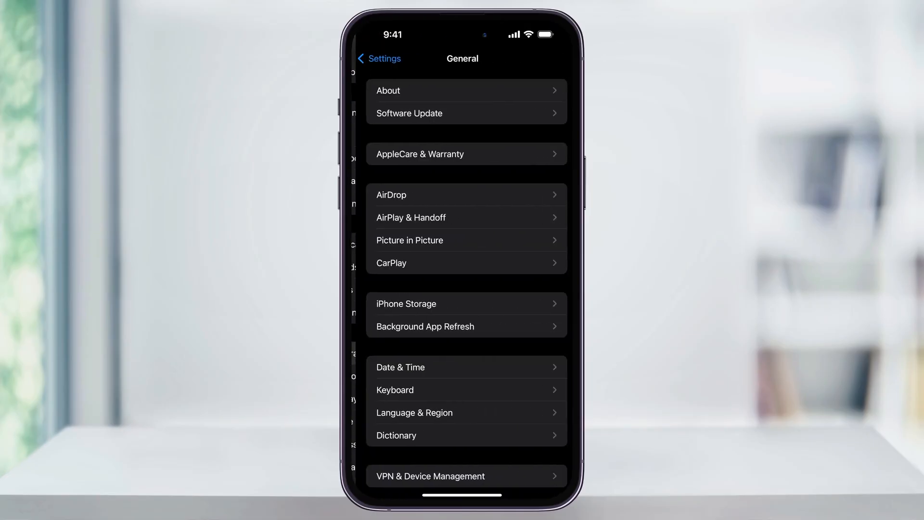
{"action": "scroll", "scroll_direction": "down", "scroll_amount": 3}
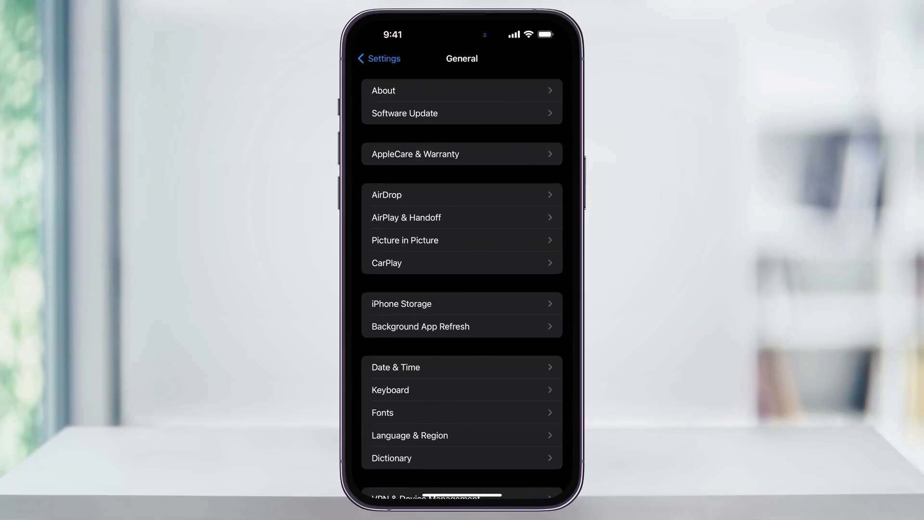
{"action": "left_click", "coordinate": [410, 435]}
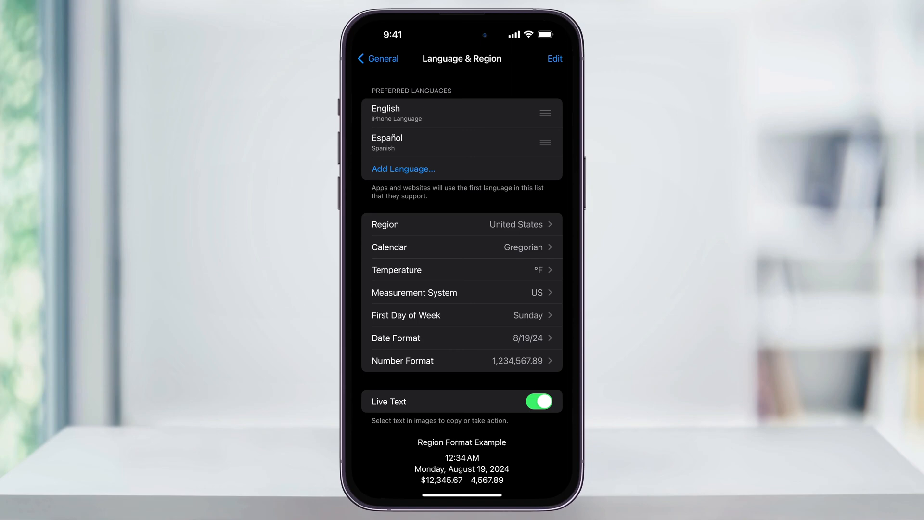
Add Français as a preferred language while keeping English (US) as the iPhone language
{"action": "left_click", "coordinate": [403, 169]}
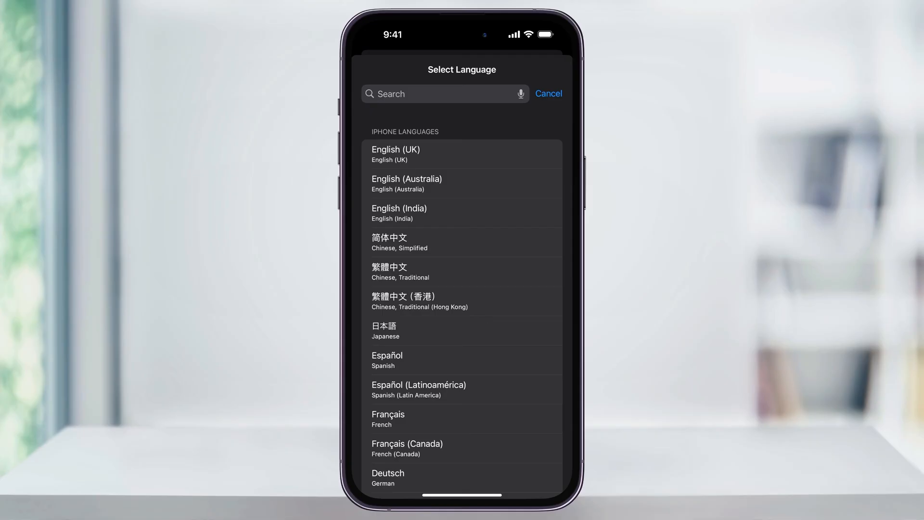
{"action": "left_click", "coordinate": [388, 414]}
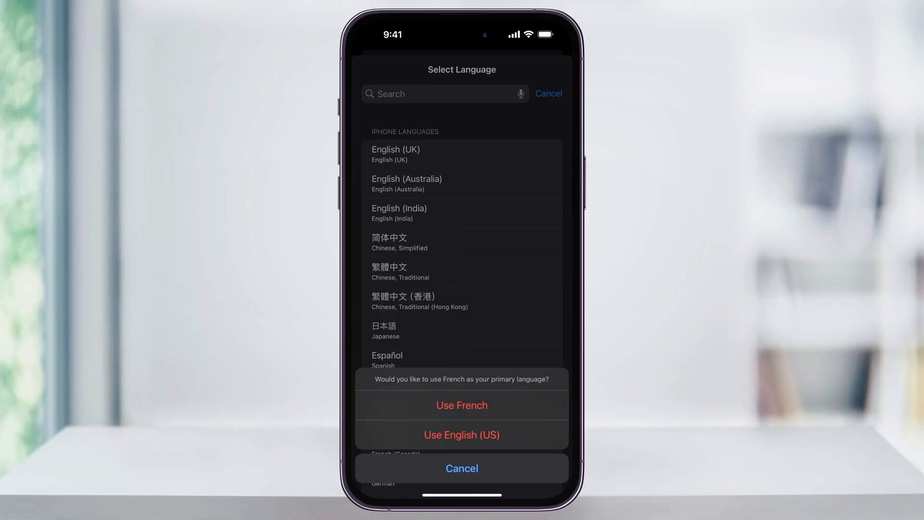
{"action": "left_click", "coordinate": [461, 405]}
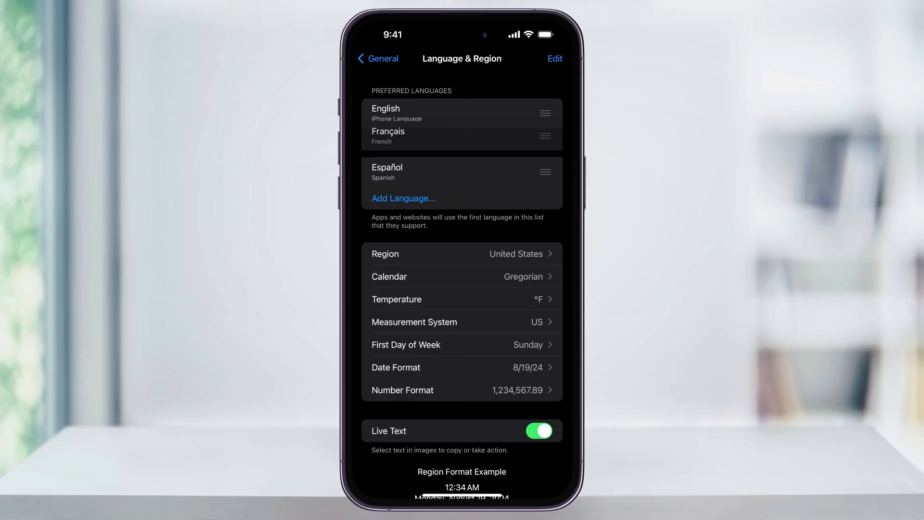
Move Français to the top of Preferred Languages and confirm the restart into French
{"action": "left_click_drag", "start_coordinate": [545, 135], "coordinate": [545, 106]}
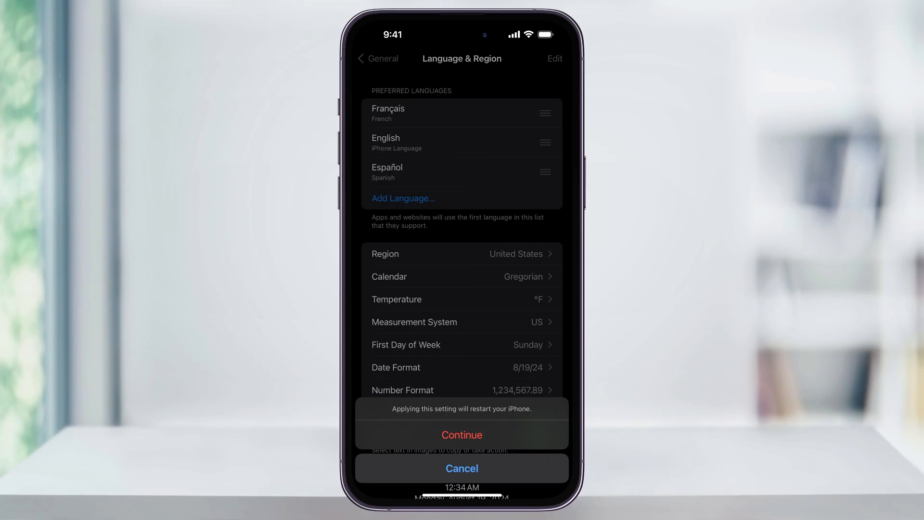
{"action": "left_click", "coordinate": [461, 434]}
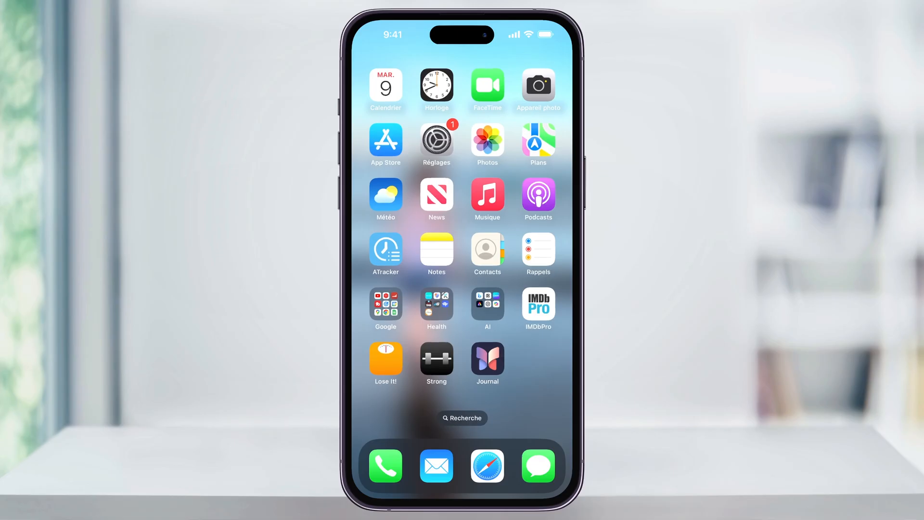
Navigate the French interface to Réglages > Général > Langue et région
{"action": "left_click", "coordinate": [436, 137]}
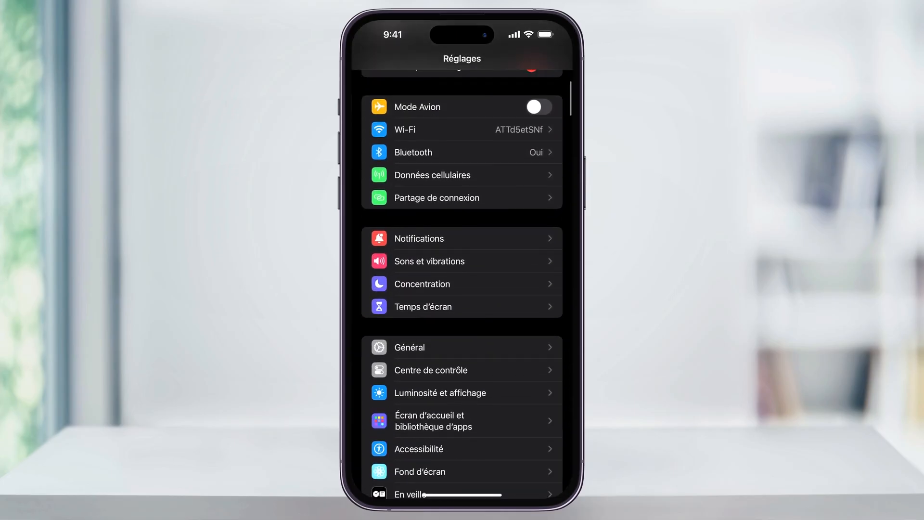
{"action": "left_click", "coordinate": [409, 347]}
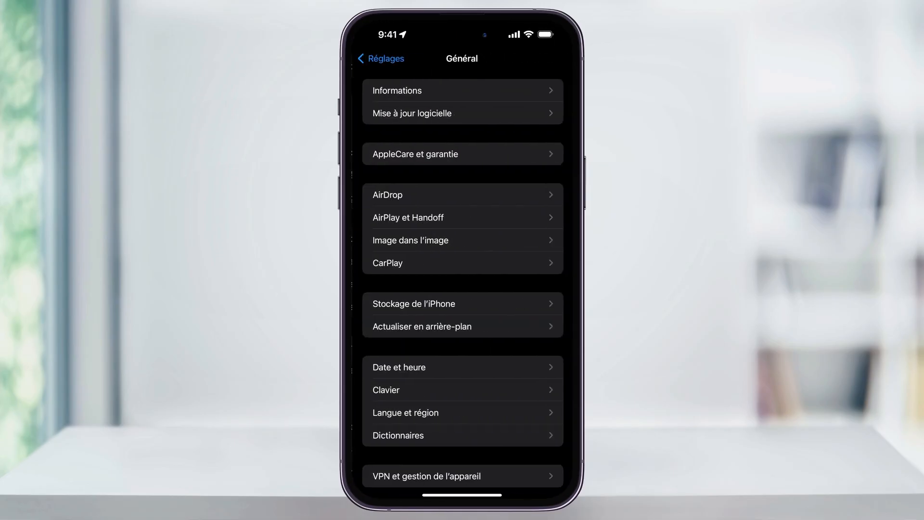
{"action": "scroll", "scroll_direction": "down", "scroll_amount": 3}
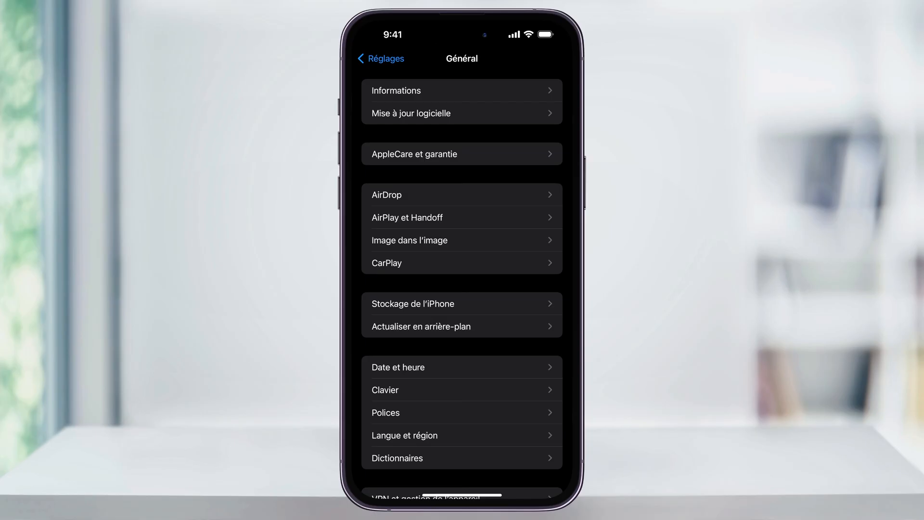
{"action": "left_click", "coordinate": [404, 435]}
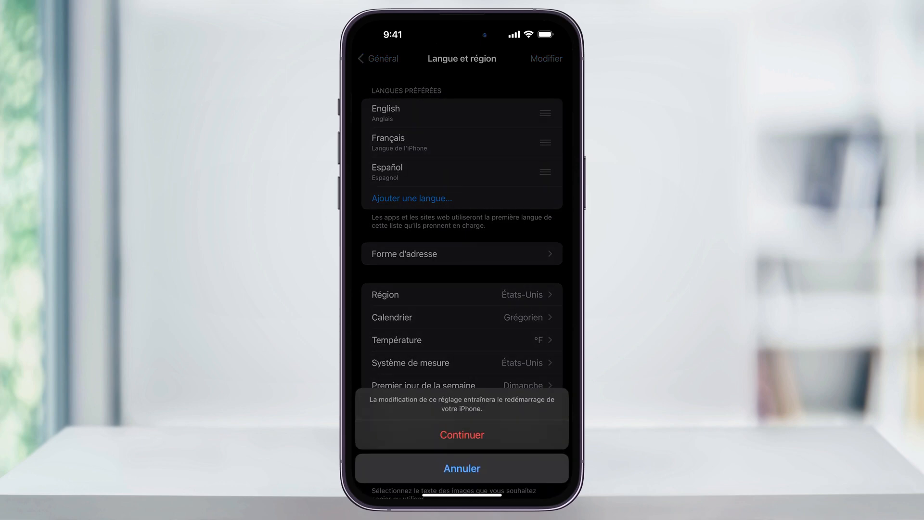
Confirm the restart into English and return to the General page
{"action": "left_click", "coordinate": [461, 434]}
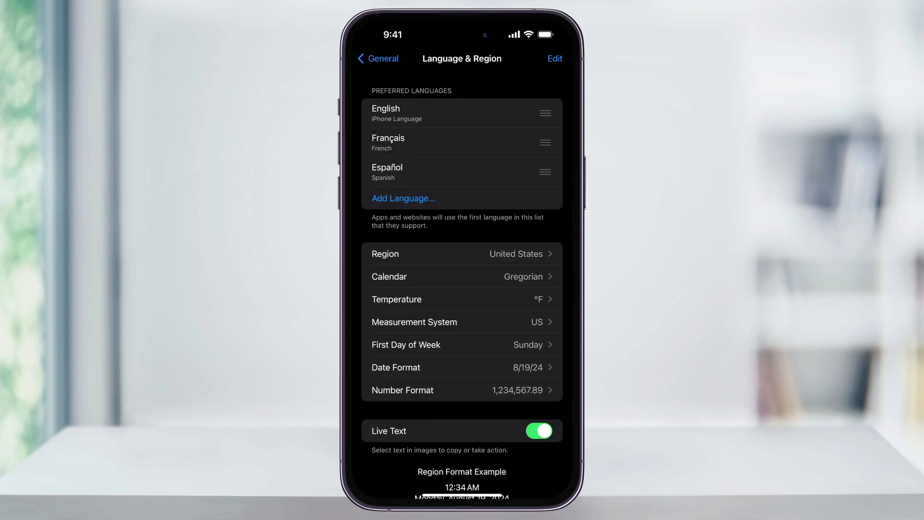
{"action": "left_click", "coordinate": [377, 59]}
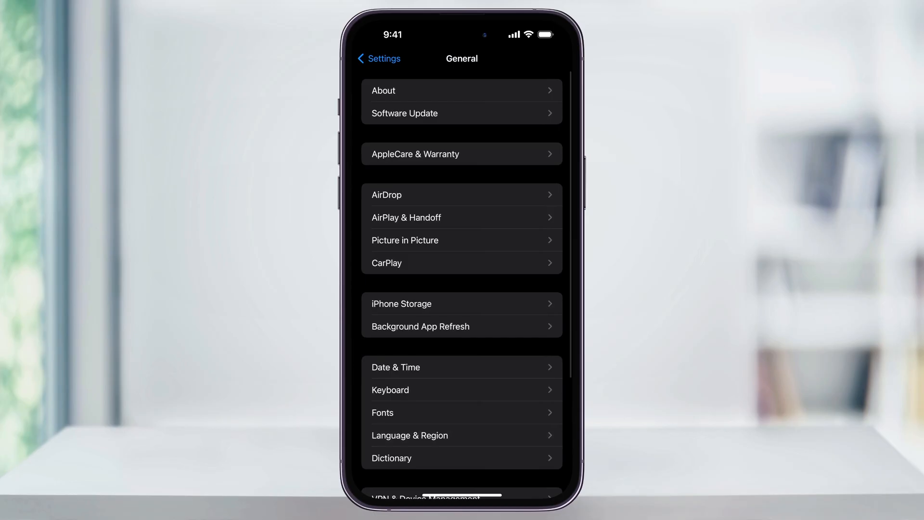